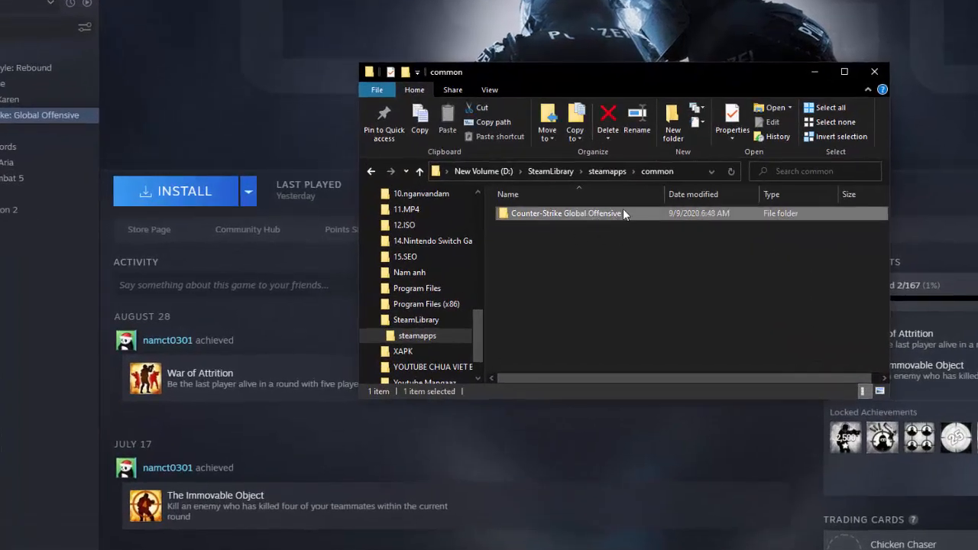
# - Check the Counter-Strike Global Offensive folder in D:\SteamLibrary\steamapps\common, then close Explorer
pyautogui.doubleClick(564, 213)
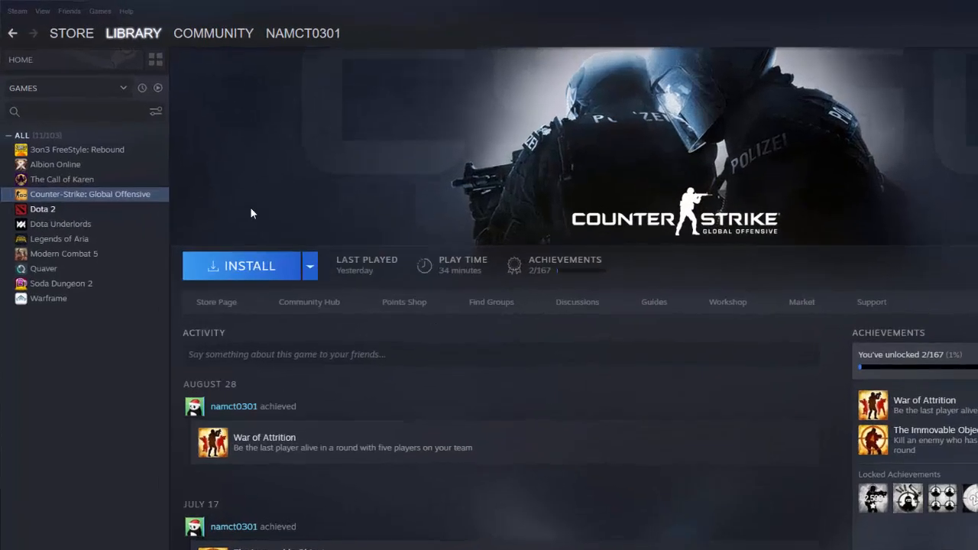
# - Open Steam Settings on the Downloads page showing the Steam Library Folders button
pyautogui.click(17, 10)
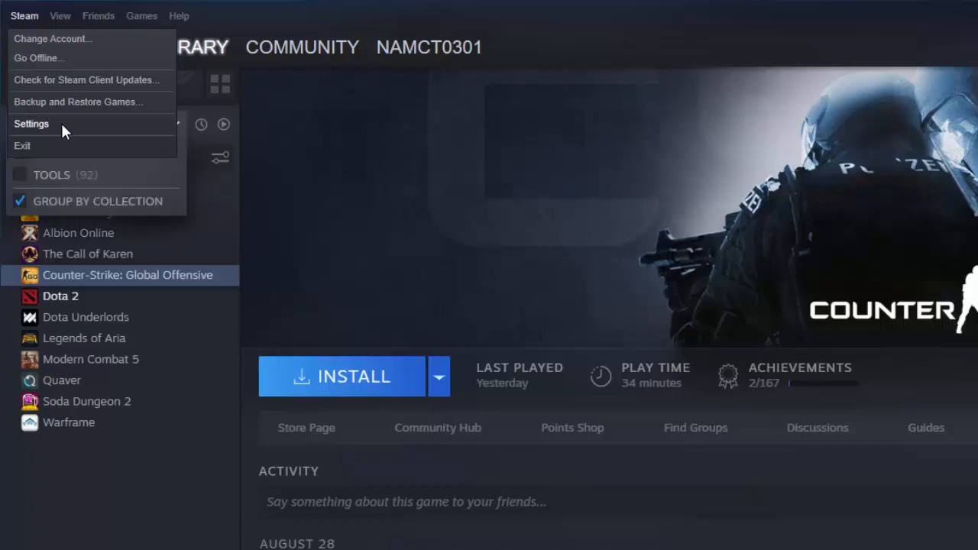
pyautogui.click(31, 123)
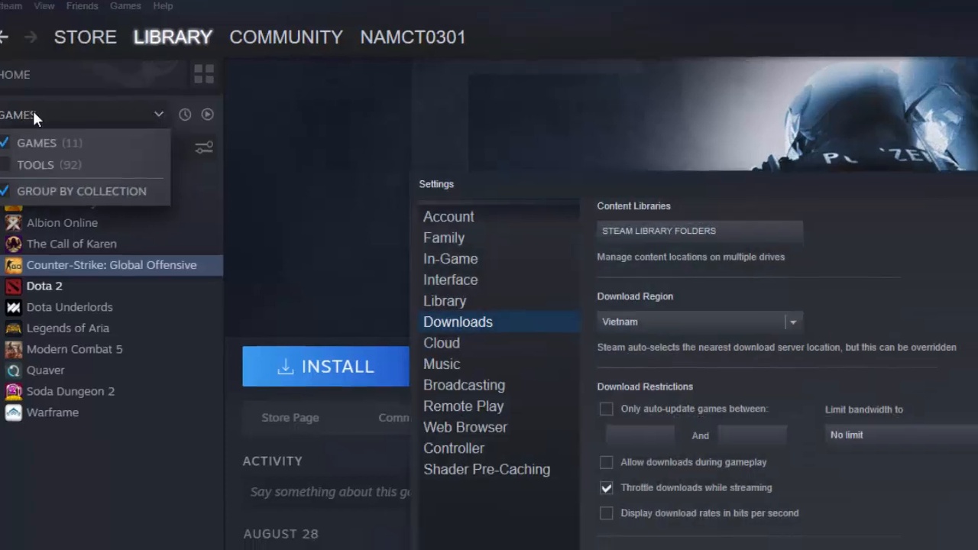
pyautogui.click(448, 216)
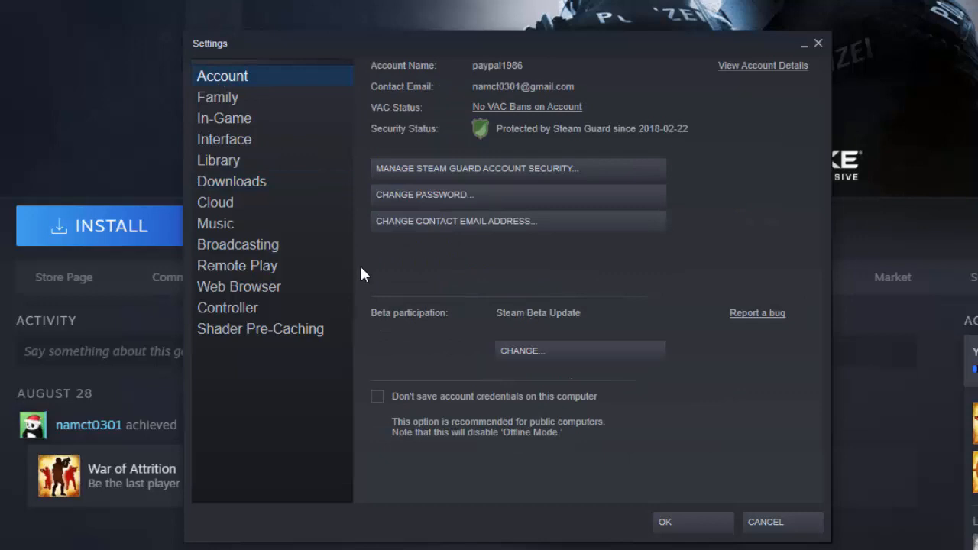
pyautogui.click(231, 181)
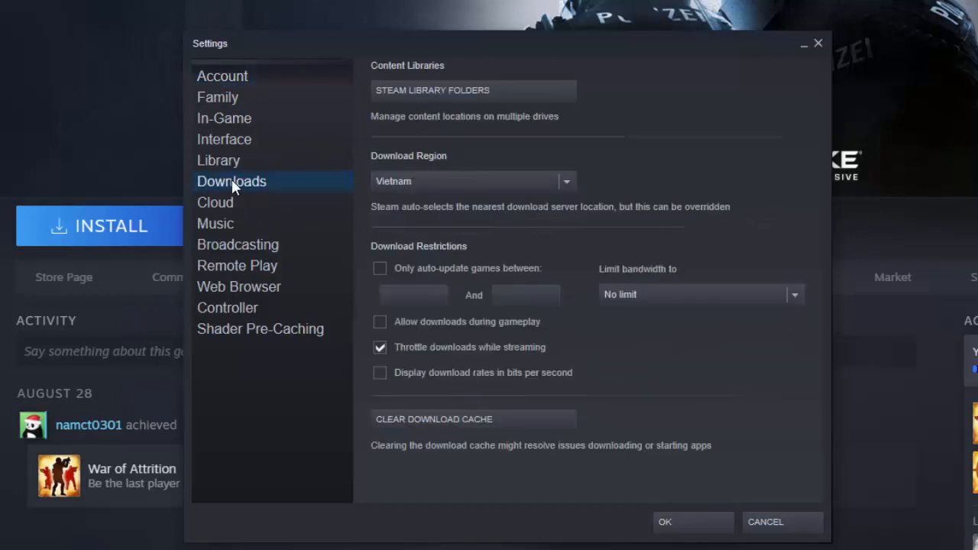
pyautogui.moveTo(563, 90)
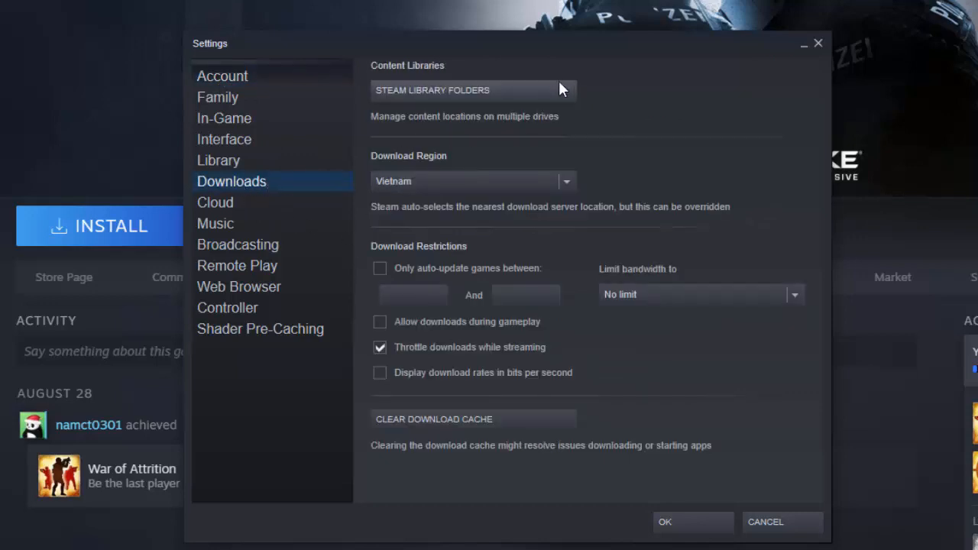